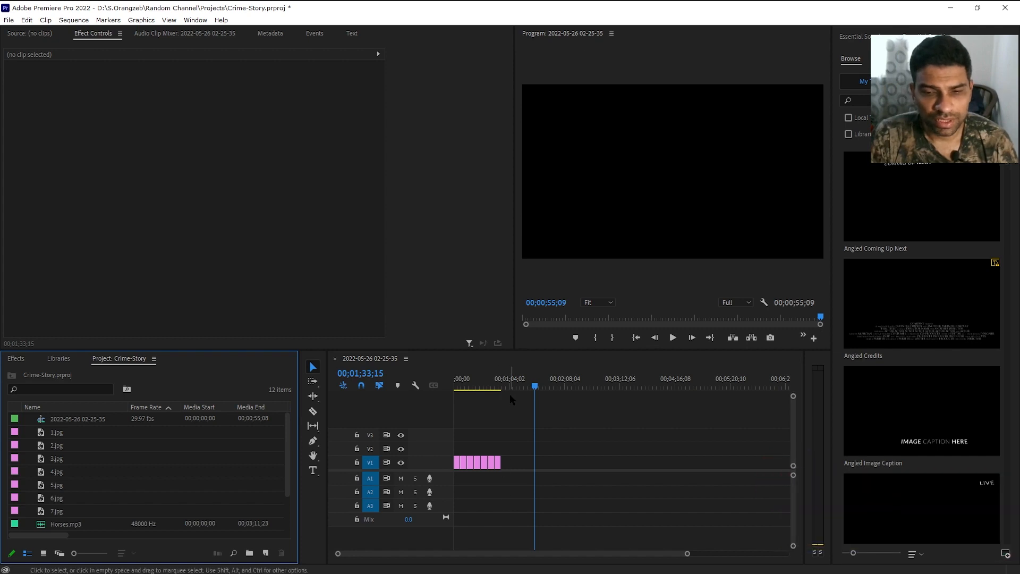
Step: Reach the Still Image Default Duration field in the Timeline preferences via Edit > Preferences
{"action": "left_click", "coordinate": [474, 386]}
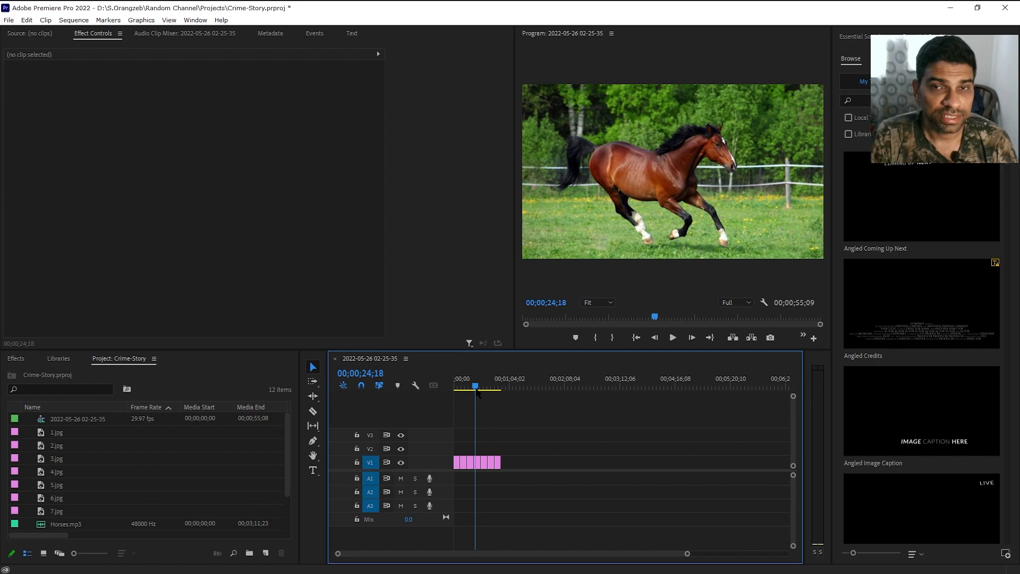
{"action": "mouse_move", "coordinate": [539, 424]}
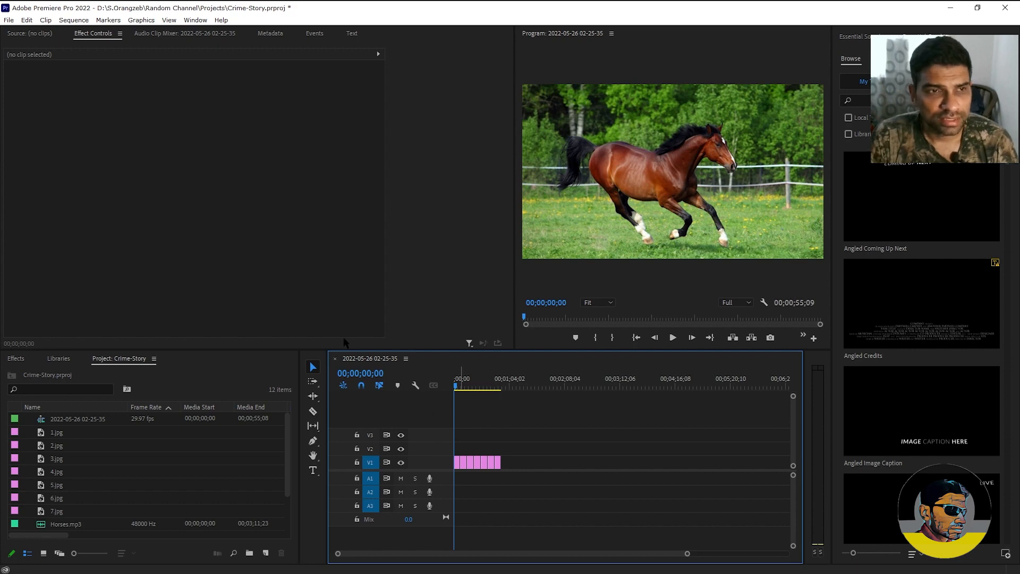
{"action": "left_click", "coordinate": [26, 19]}
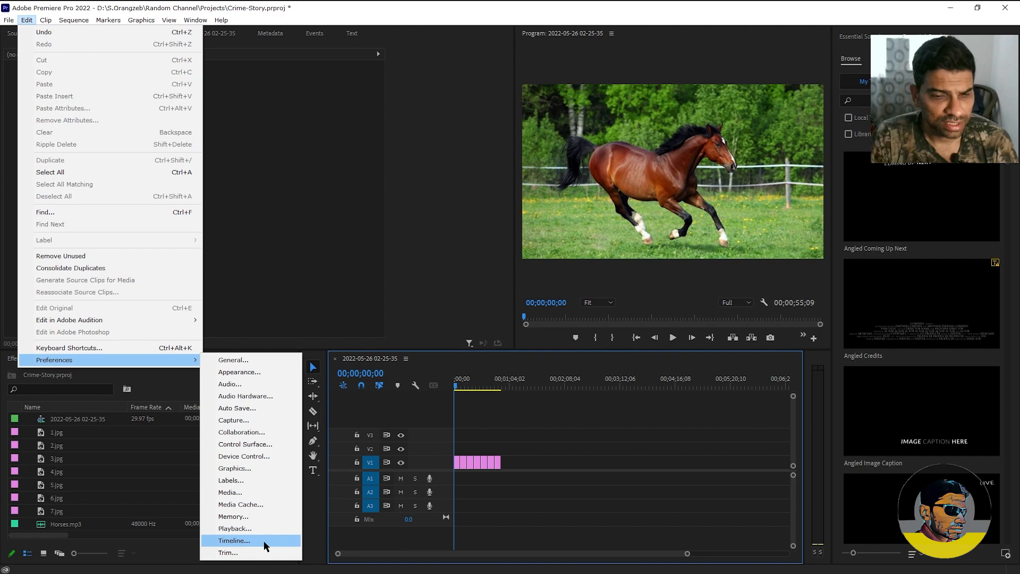
{"action": "left_click", "coordinate": [233, 539]}
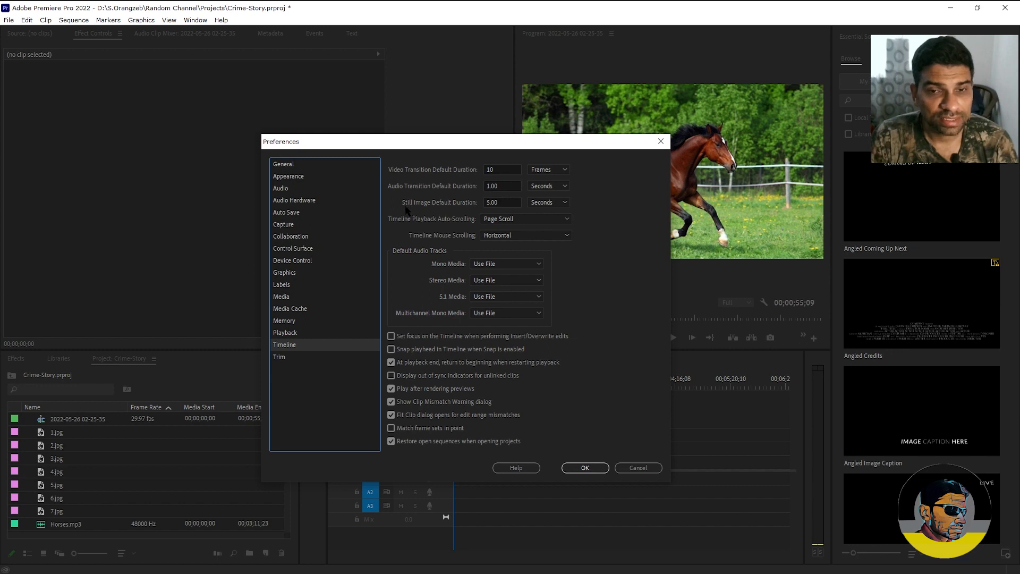
{"action": "mouse_move", "coordinate": [500, 202]}
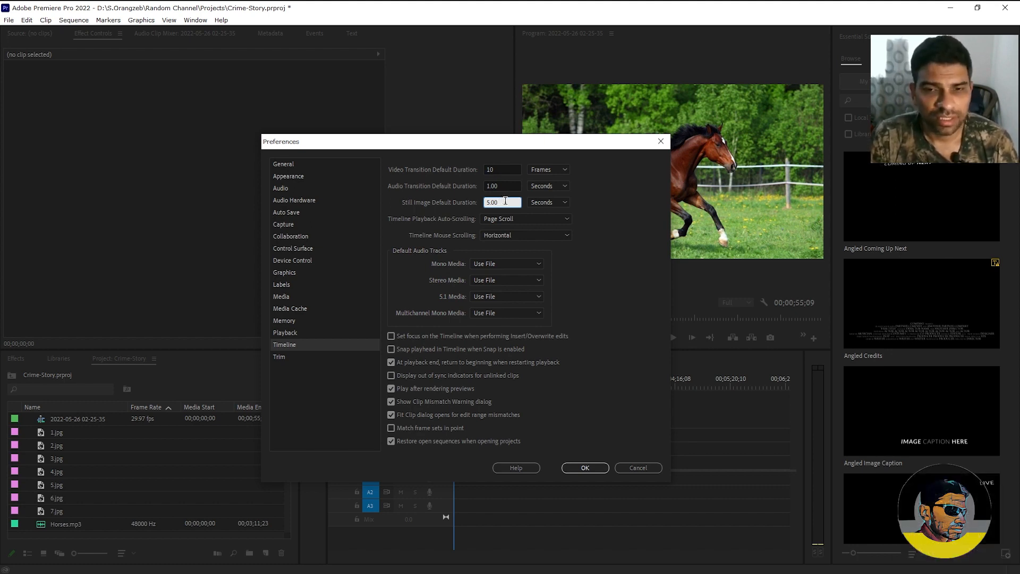
{"action": "left_click", "coordinate": [583, 467]}
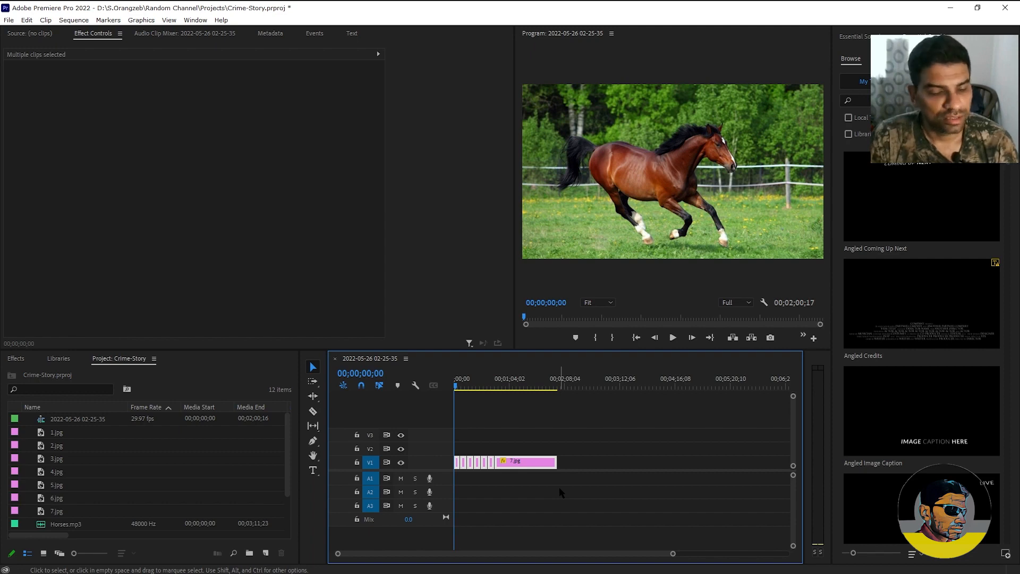
Step: Undo the clip lengthening three times, returning the sequence to about 55 seconds
{"action": "key", "text": "ctrl+z"}
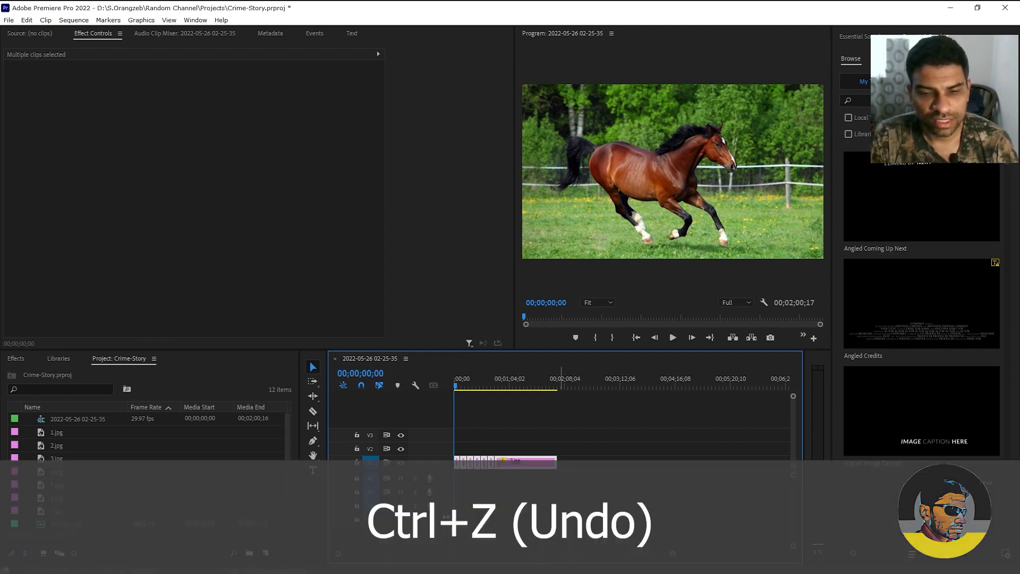
{"action": "key", "text": "ctrl+z"}
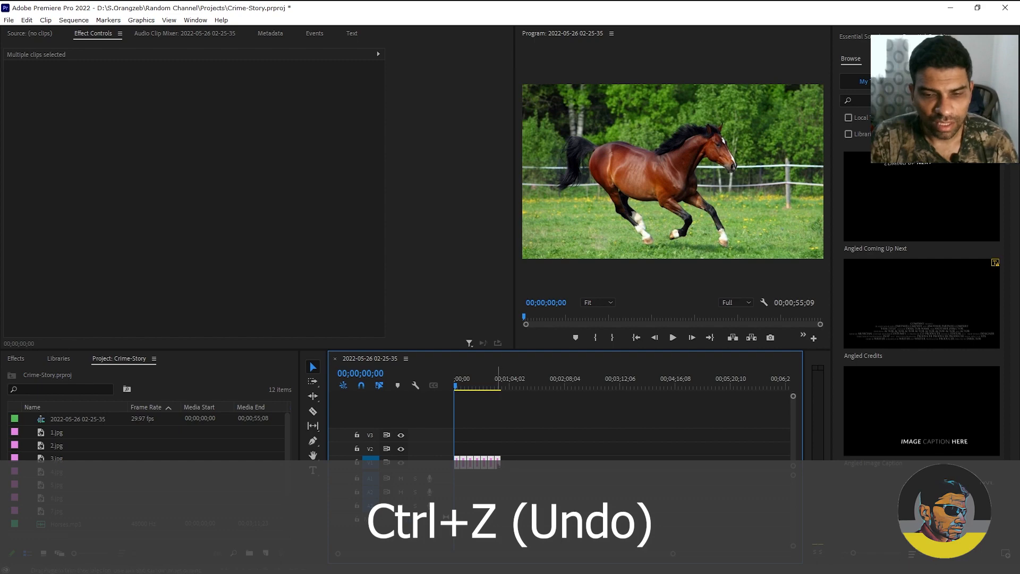
{"action": "key", "text": "ctrl+z"}
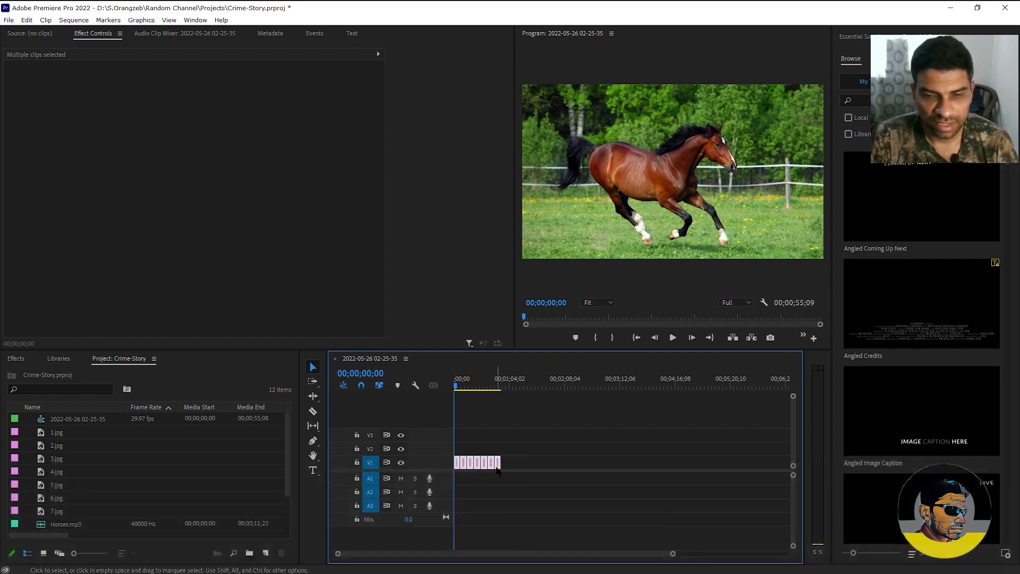
{"action": "right_click", "coordinate": [478, 462]}
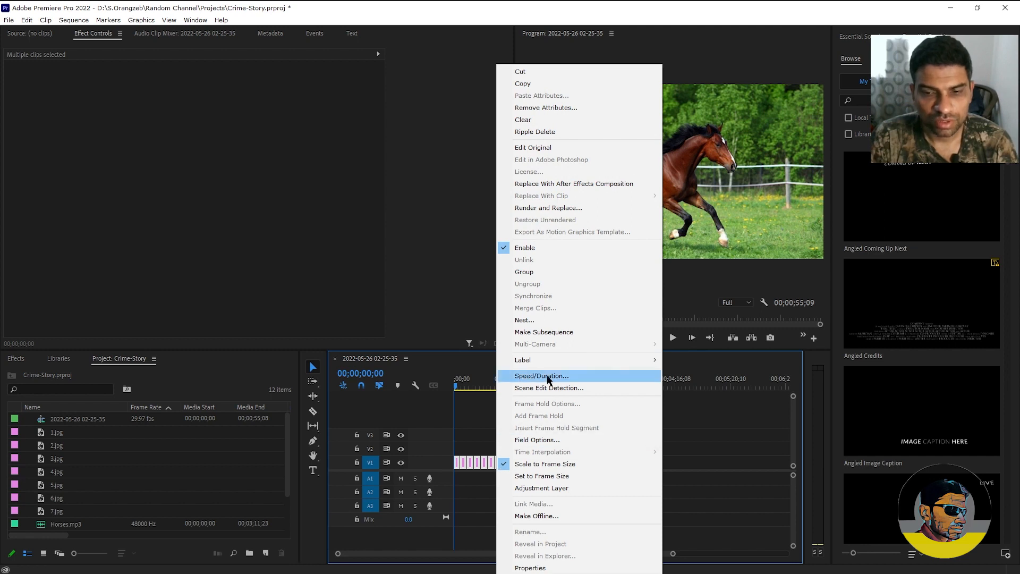
{"action": "left_click", "coordinate": [541, 375]}
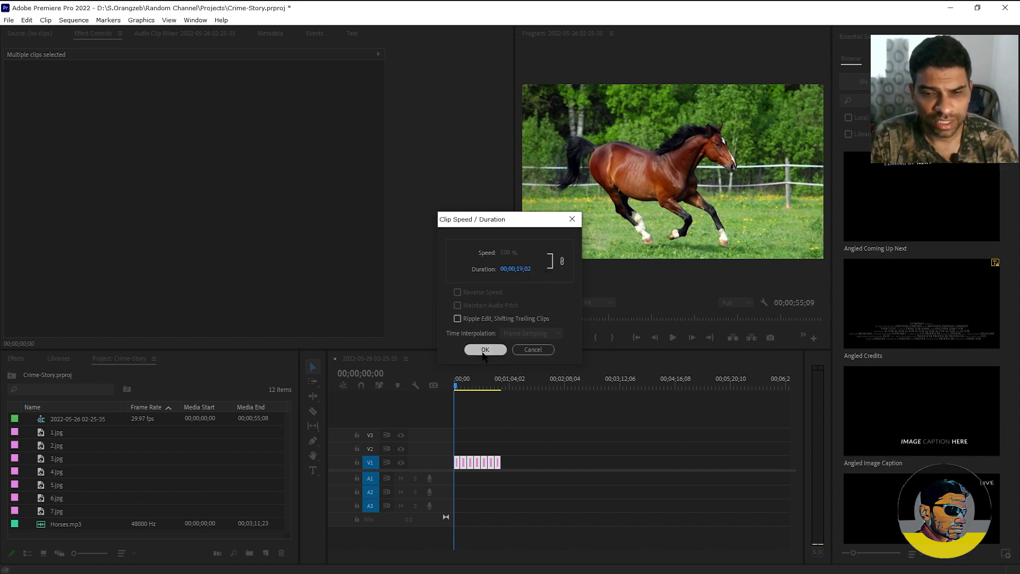
{"action": "left_click", "coordinate": [486, 349]}
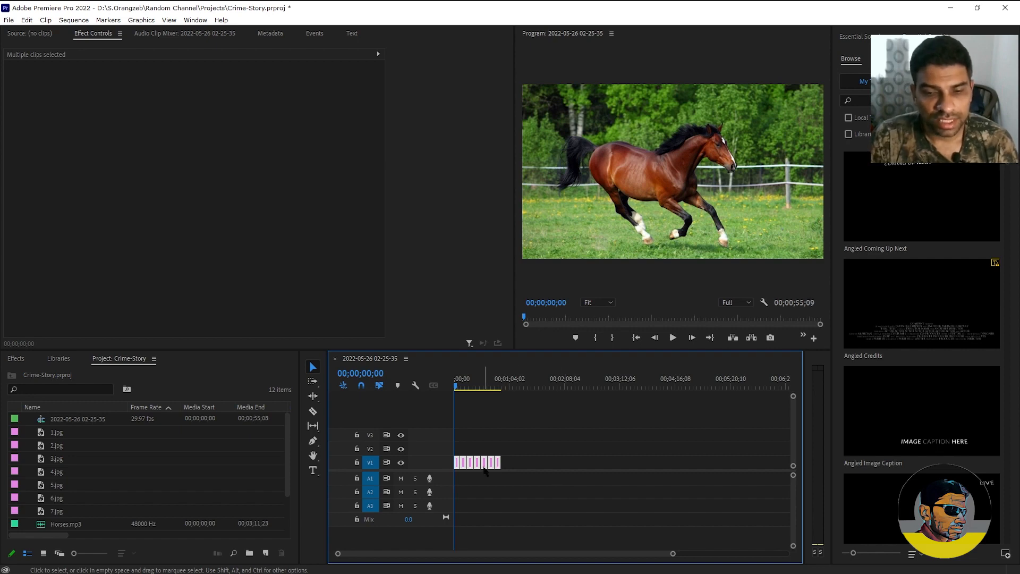
Step: Set the selected clips' Speed/Duration to 00;00;26;11 with Ripple Edit, Shifting Trailing Clips, and apply it
{"action": "right_click", "coordinate": [485, 462]}
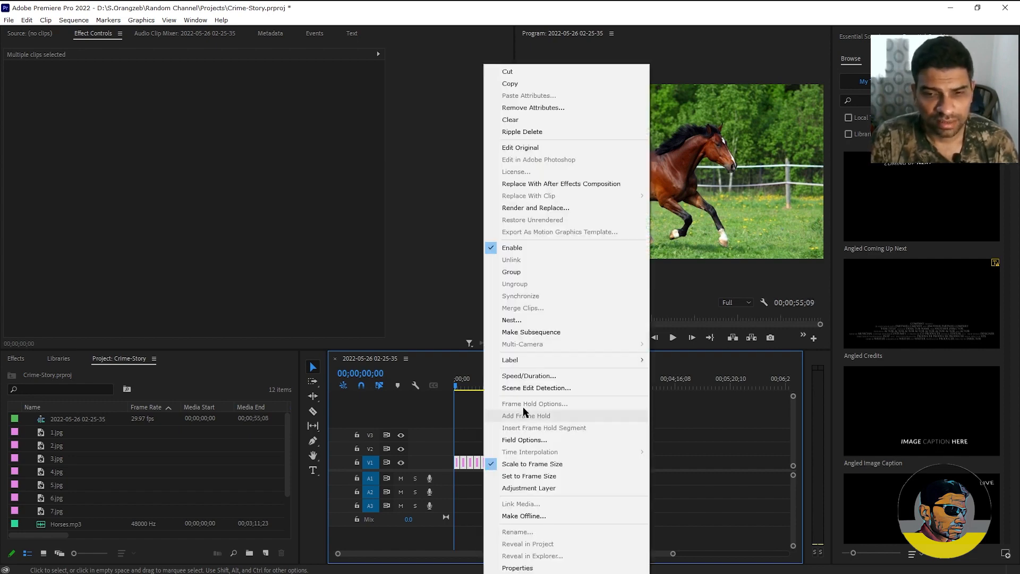
{"action": "left_click", "coordinate": [529, 375]}
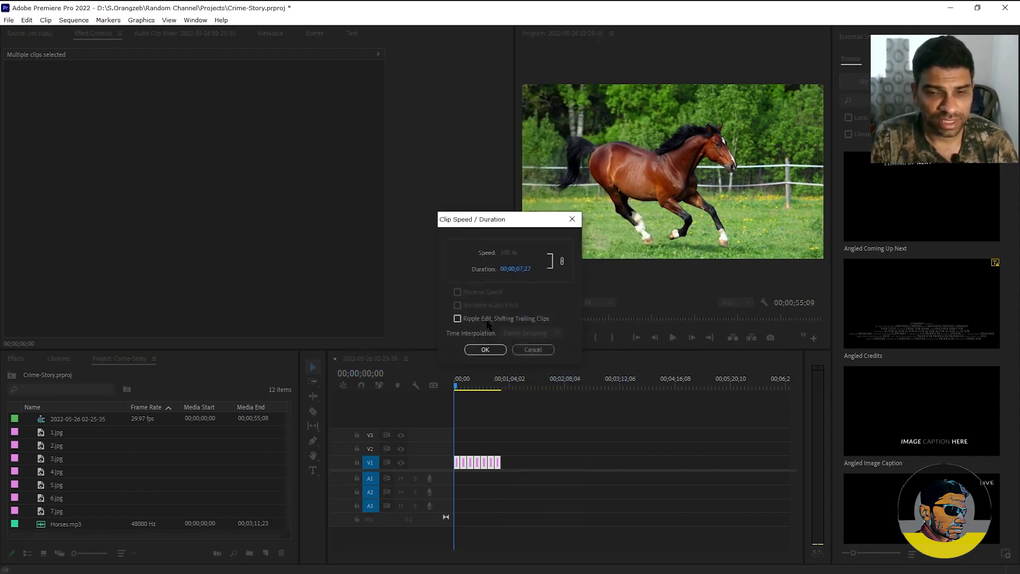
{"action": "left_click", "coordinate": [457, 317]}
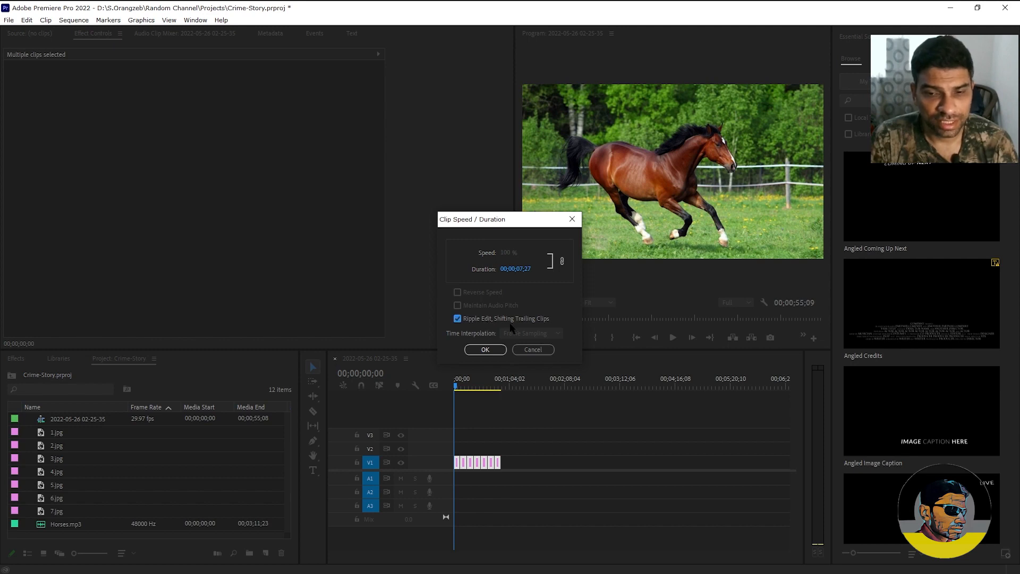
{"action": "mouse_move", "coordinate": [533, 317]}
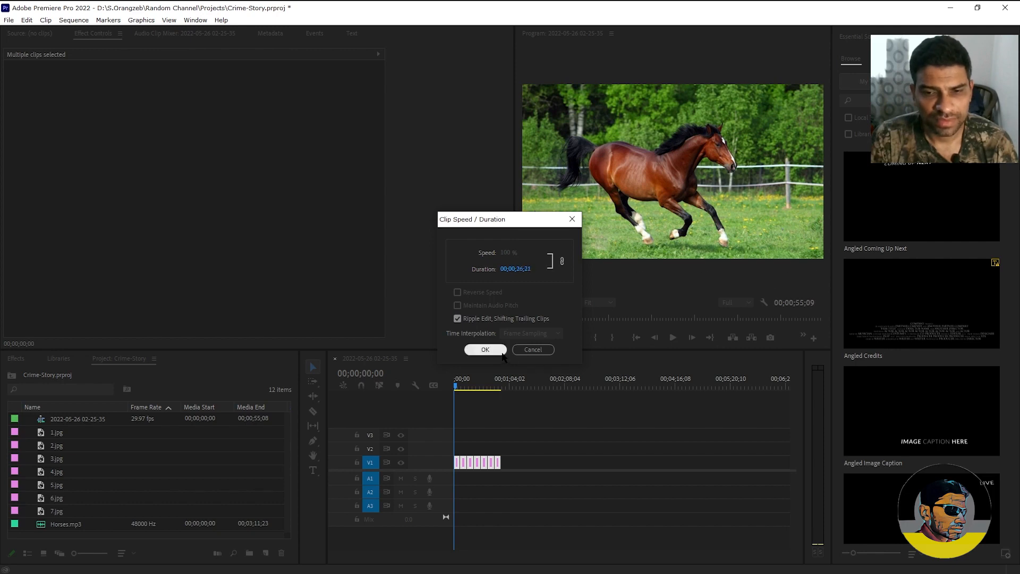
{"action": "left_click", "coordinate": [484, 349]}
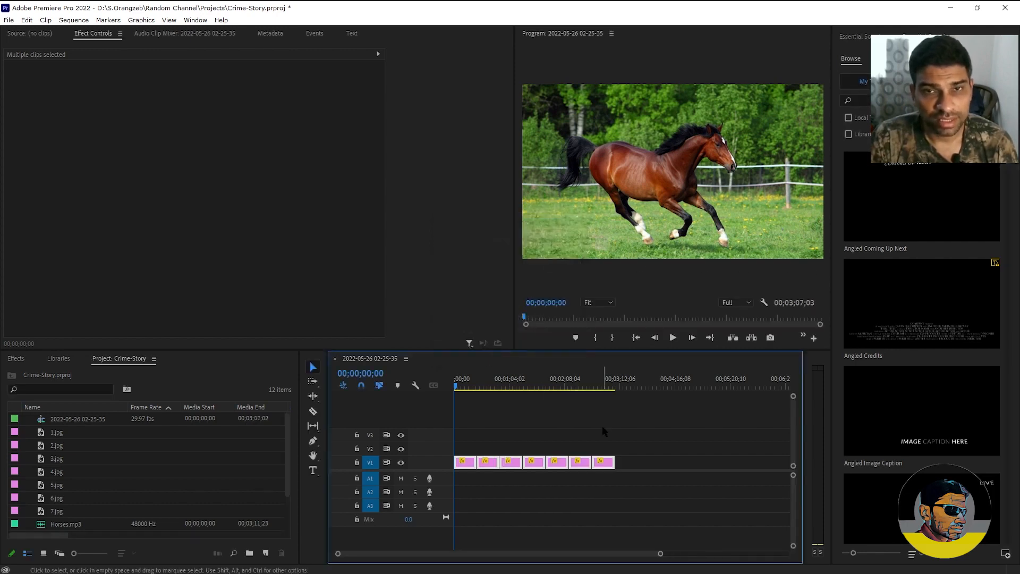